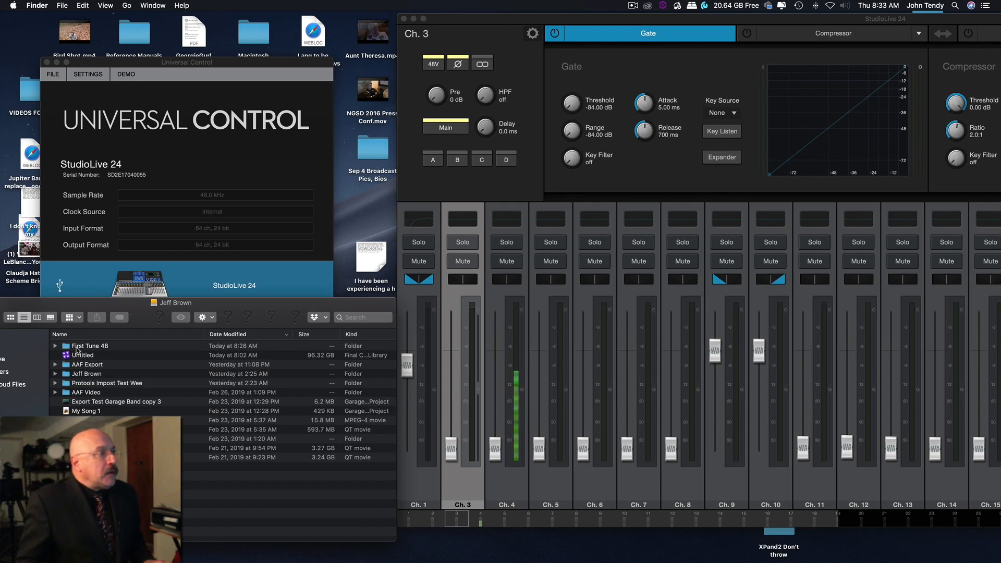
# - Open the First Tune 48 folder and its First Tune 48.ptx session
pyautogui.doubleClick(90, 345)
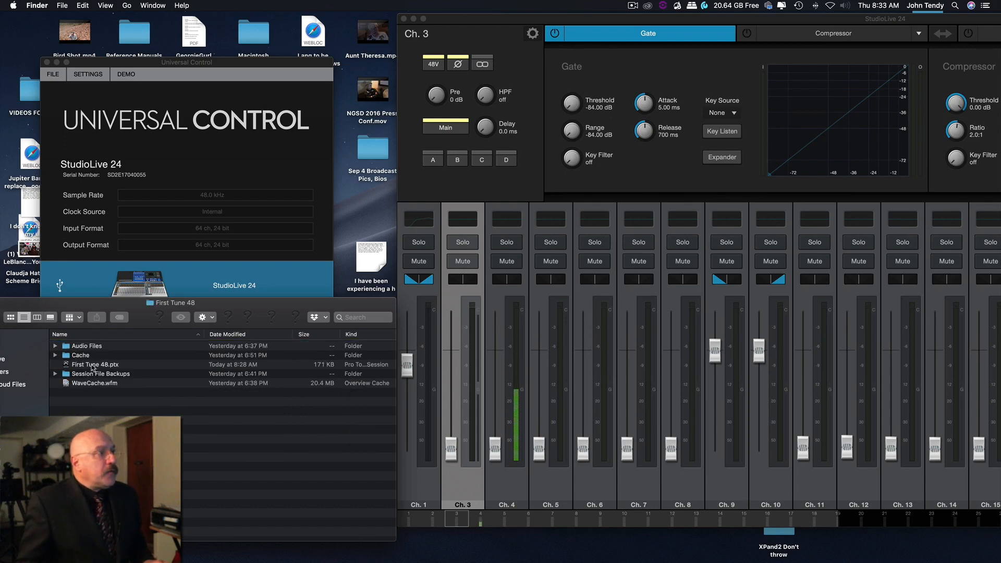
pyautogui.doubleClick(96, 365)
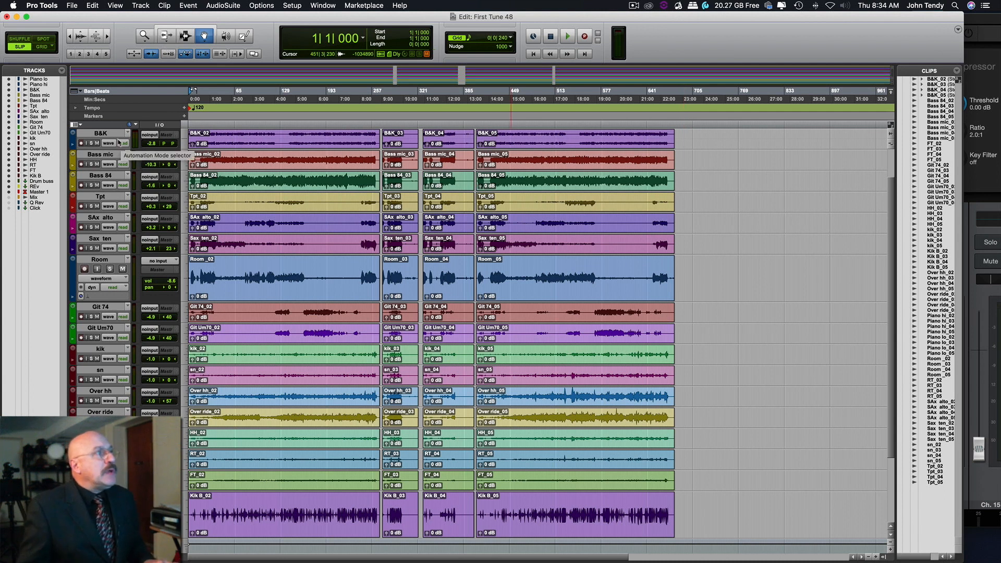
# - Scroll down through the session's colored audio tracks
pyautogui.scroll(-3)
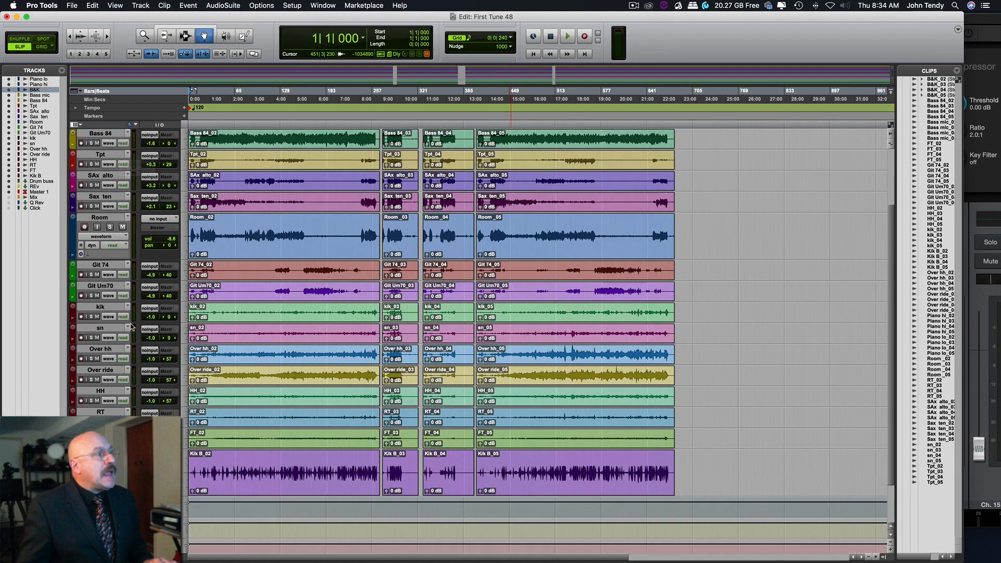
pyautogui.scroll(-3)
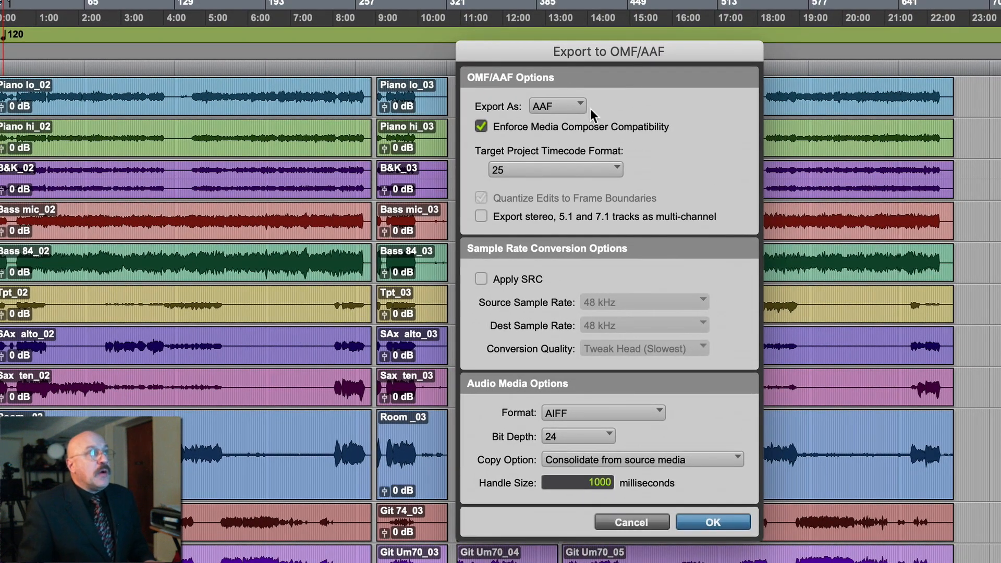
# - Keep AAF as the export format, set timecode to 23.976, and enable sample rate conversion
pyautogui.click(555, 105)
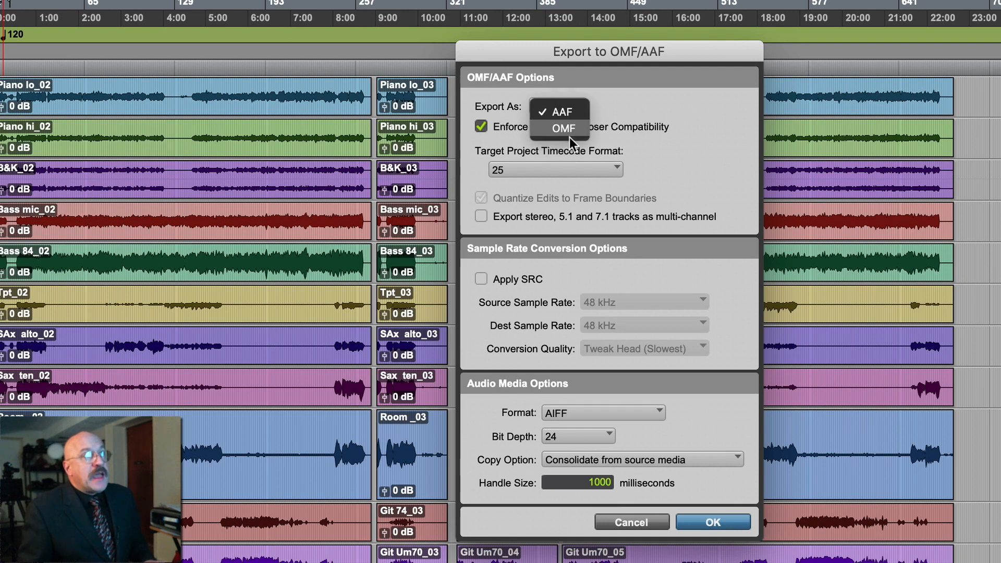
pyautogui.click(563, 128)
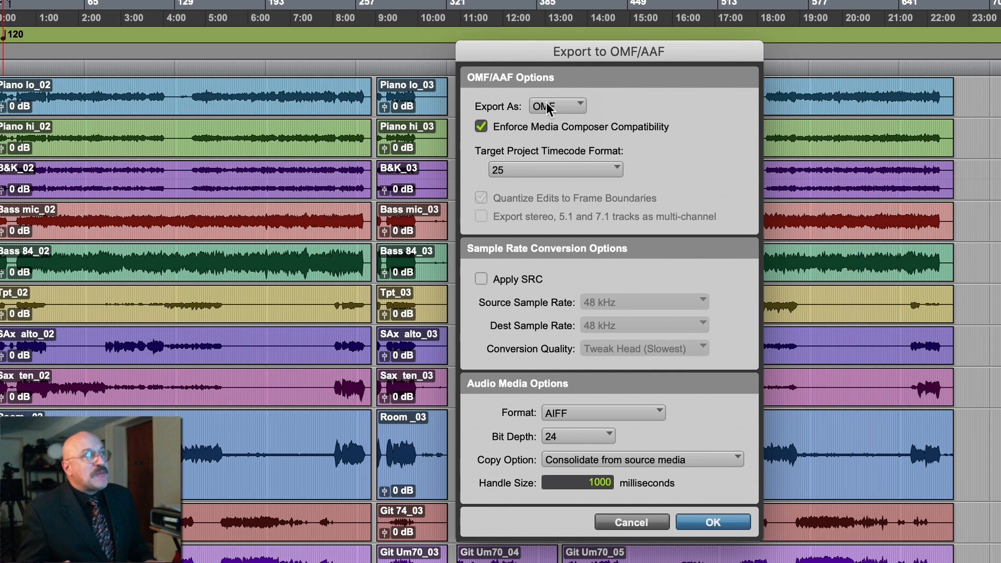
pyautogui.click(556, 106)
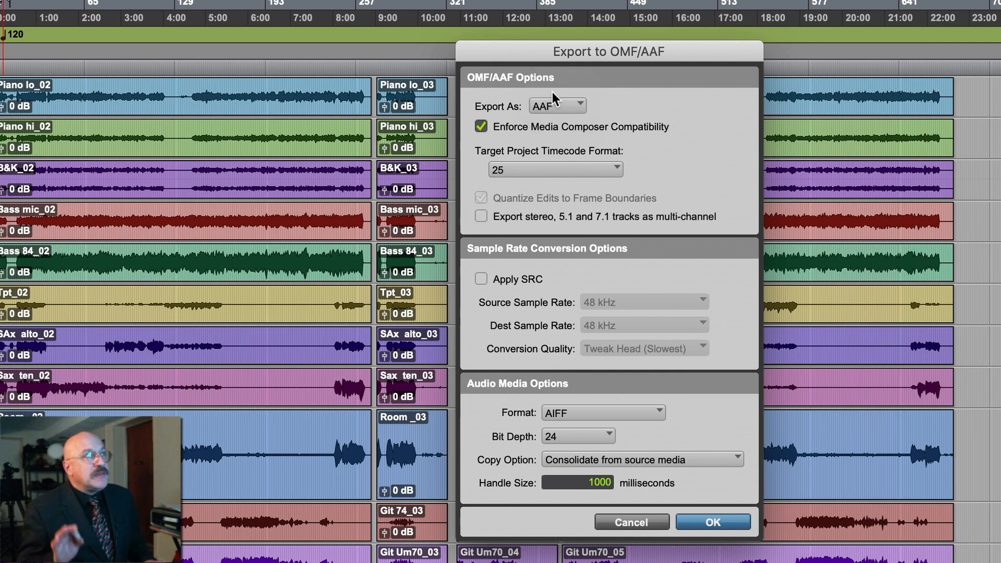
pyautogui.moveTo(558, 150)
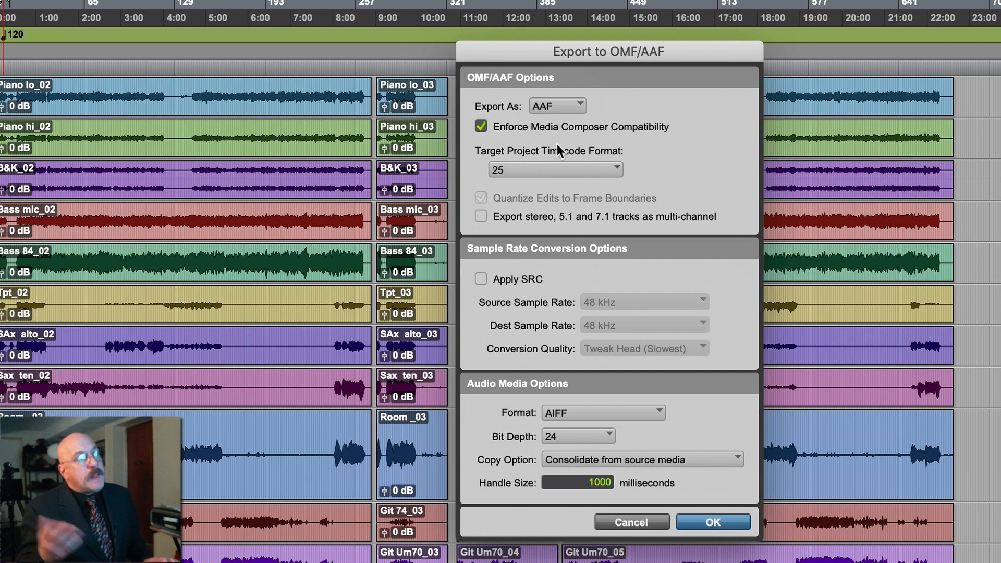
pyautogui.click(553, 169)
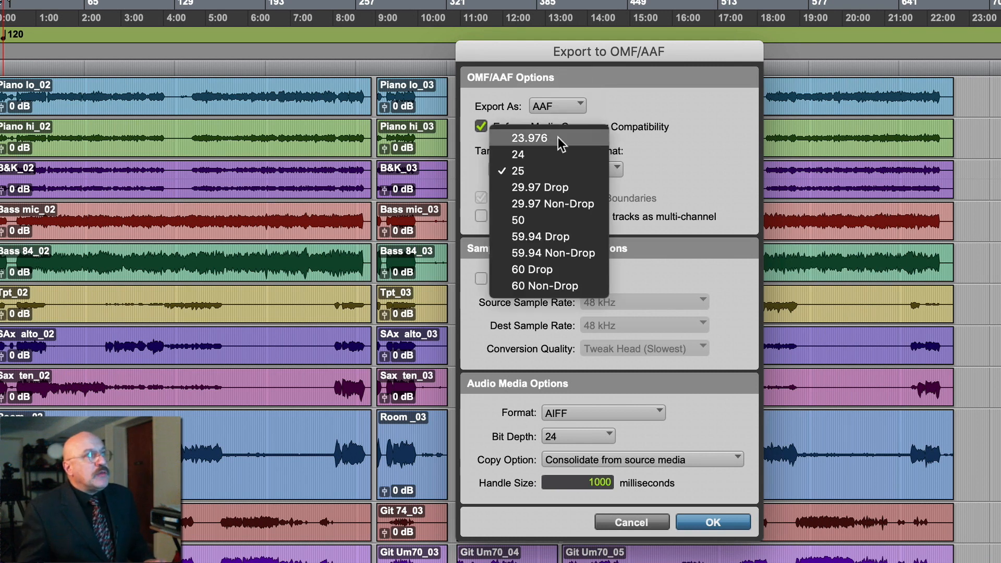
pyautogui.click(529, 137)
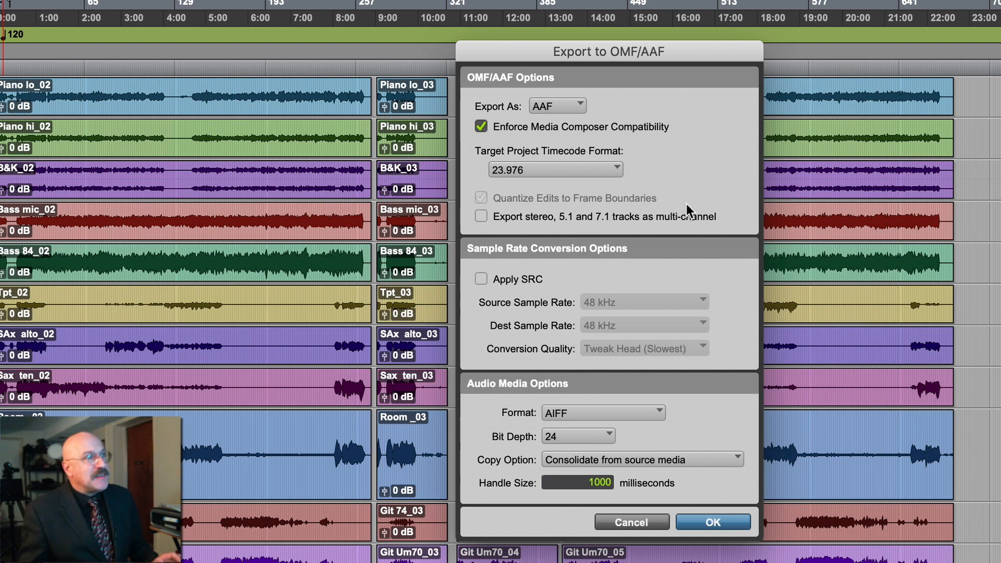
pyautogui.moveTo(651, 318)
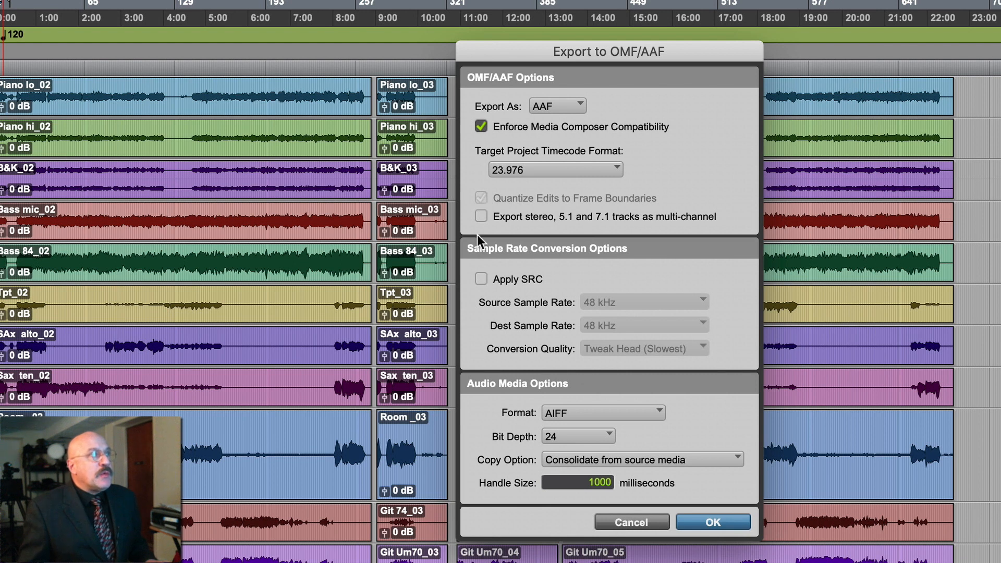
pyautogui.click(481, 279)
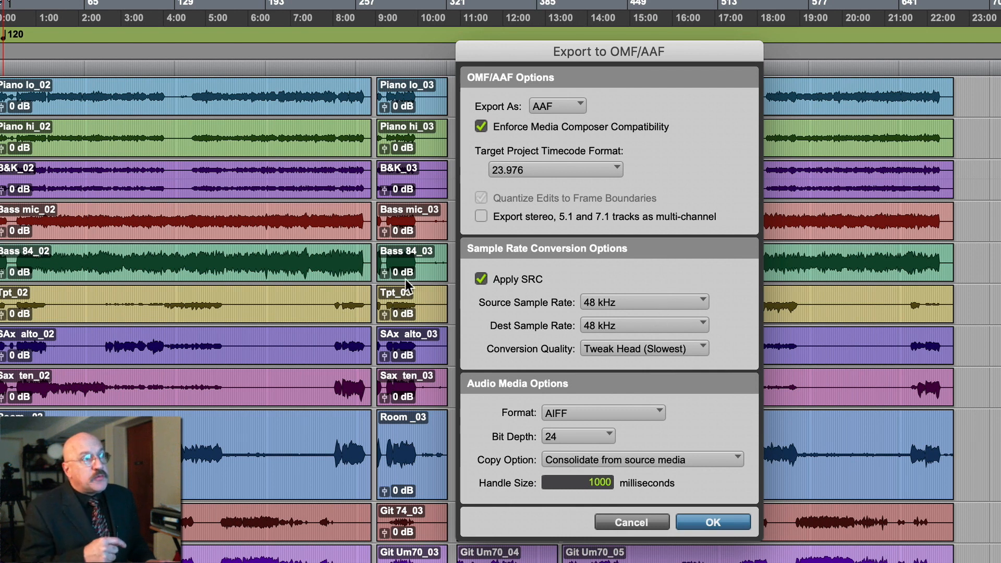
# - Keep the source sample rate at 48 kHz and leave sample rate conversion off
pyautogui.click(481, 279)
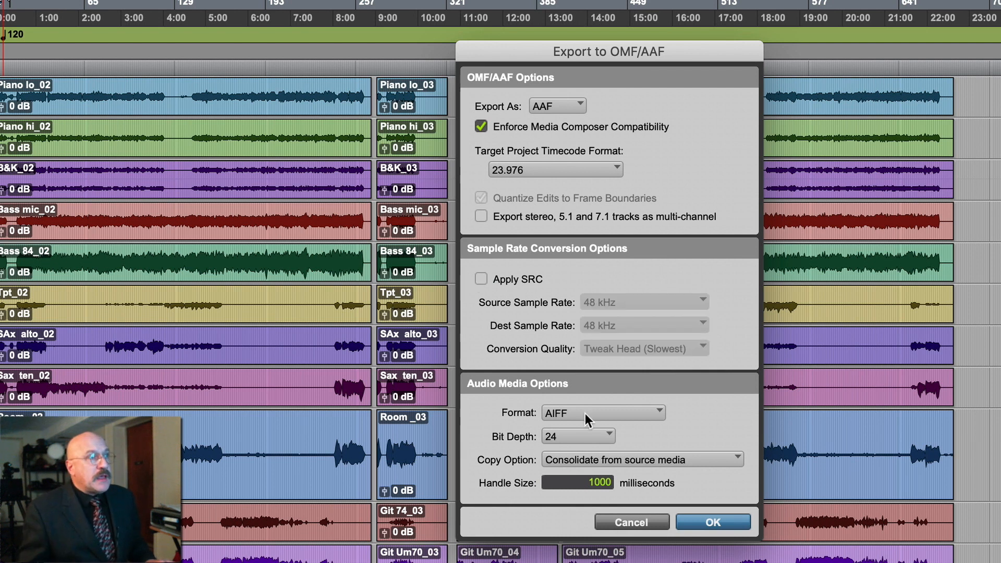
pyautogui.click(480, 279)
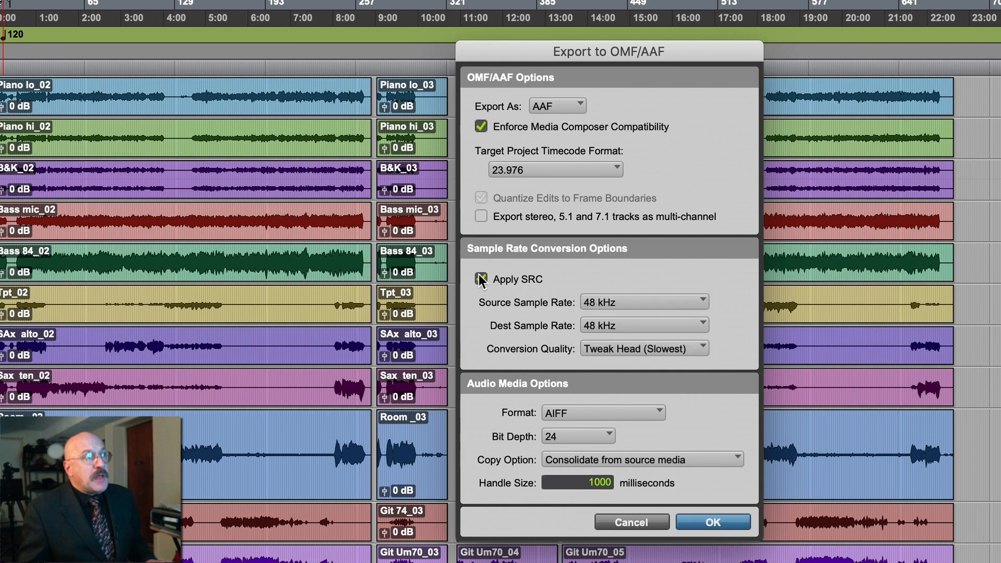
pyautogui.click(642, 302)
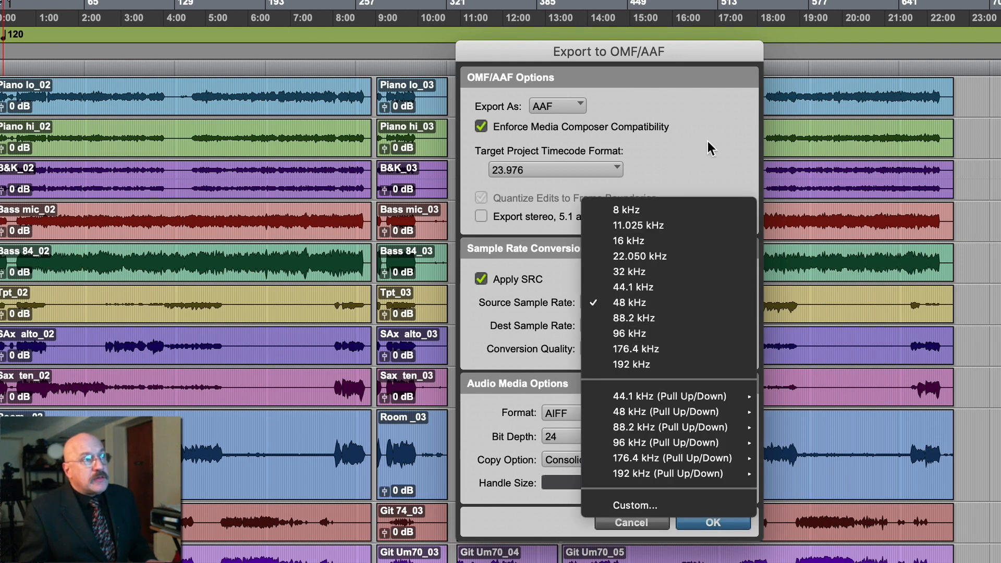
pyautogui.click(629, 302)
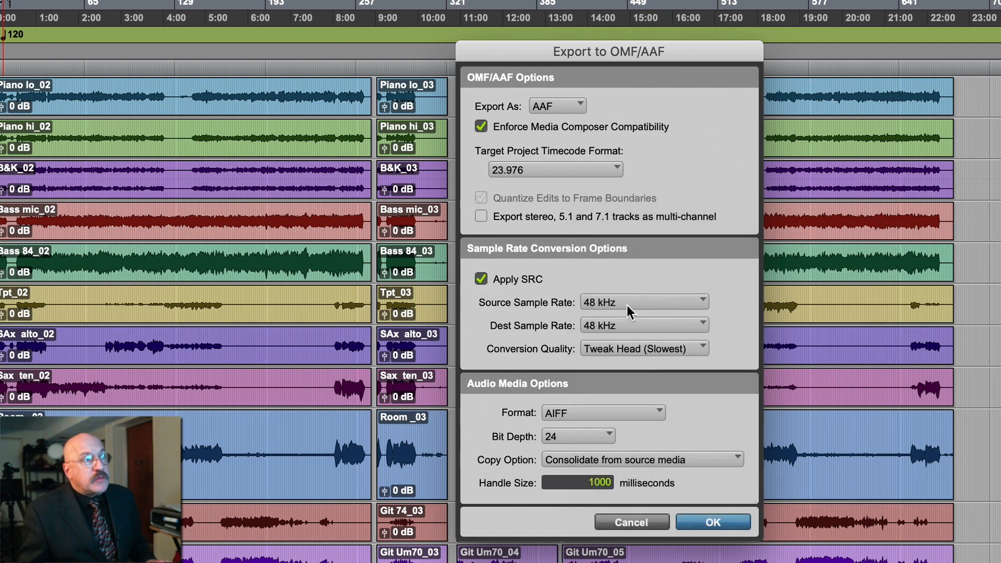
pyautogui.moveTo(489, 294)
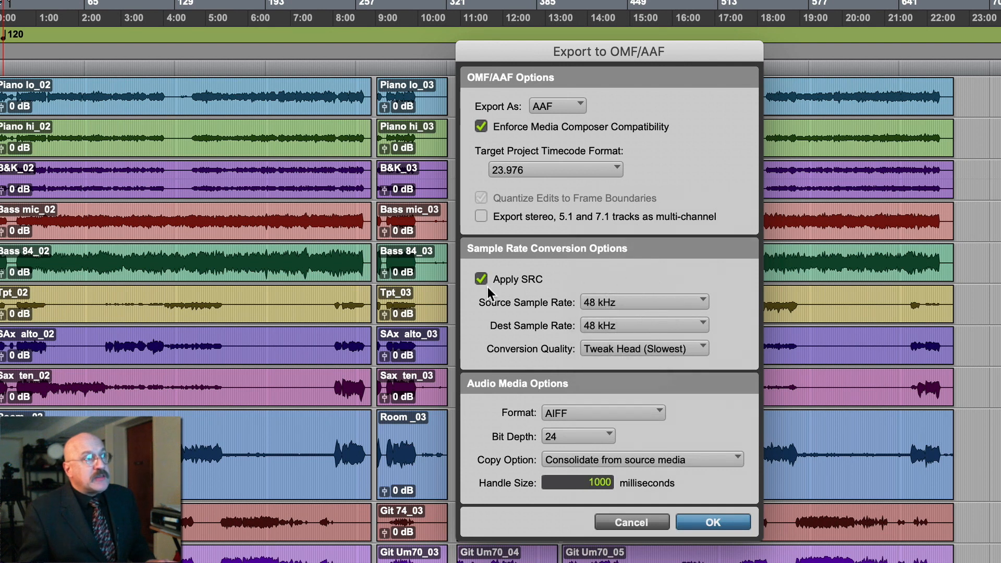
pyautogui.click(481, 279)
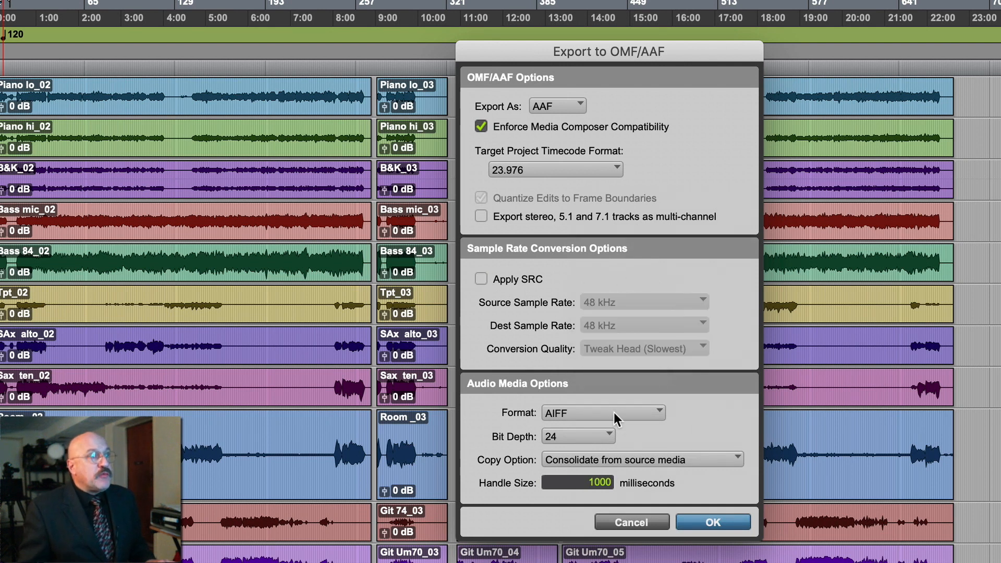
pyautogui.moveTo(600, 444)
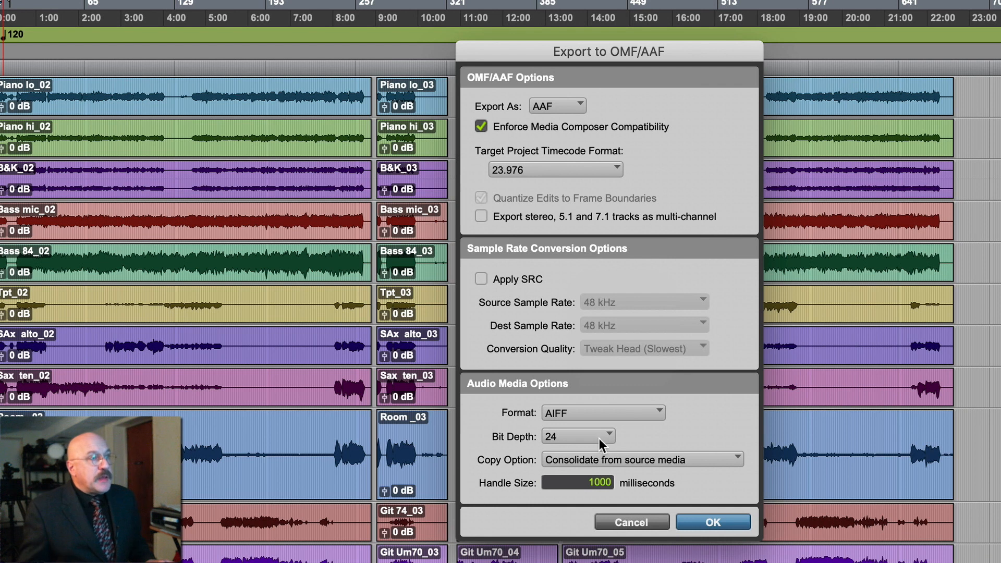
# - Keep consolidating audio from source media and confirm the AAF export settings
pyautogui.click(641, 460)
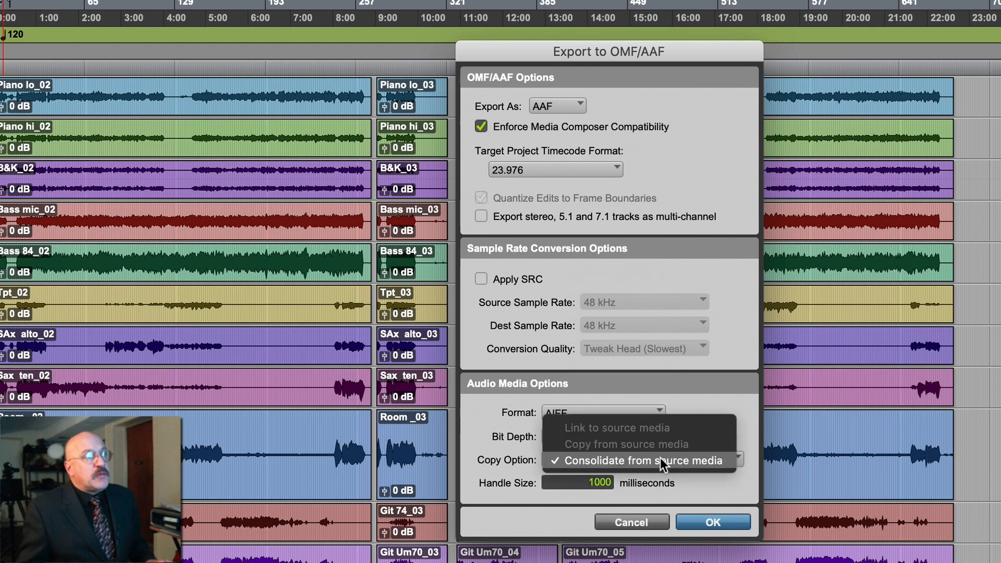
pyautogui.click(638, 461)
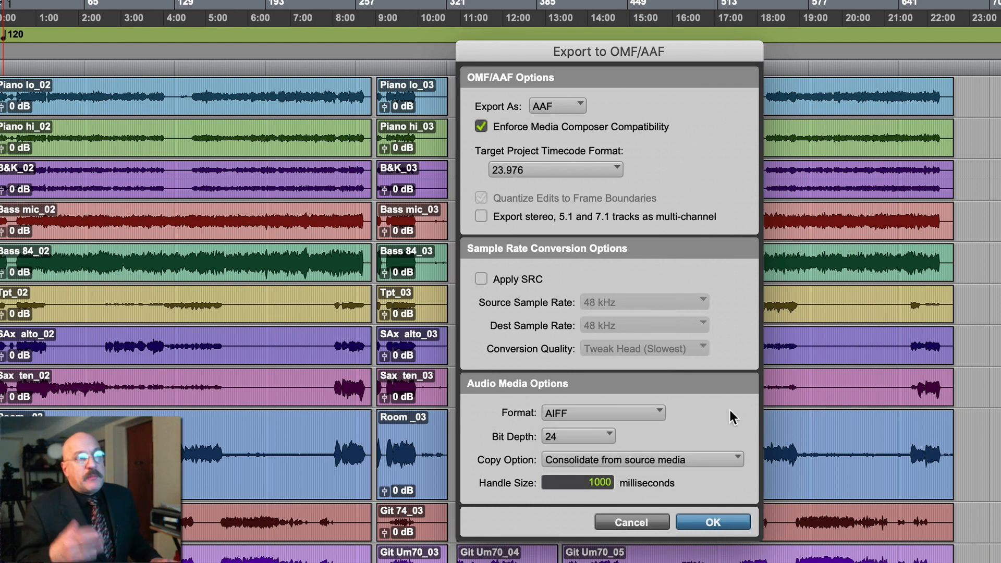
pyautogui.moveTo(768, 366)
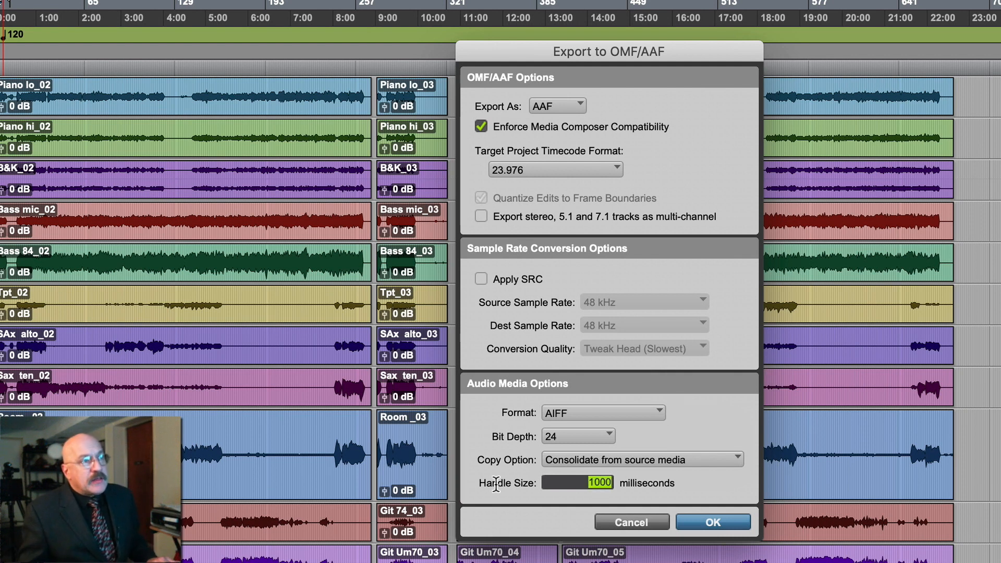
pyautogui.moveTo(765, 535)
pyautogui.write('0')
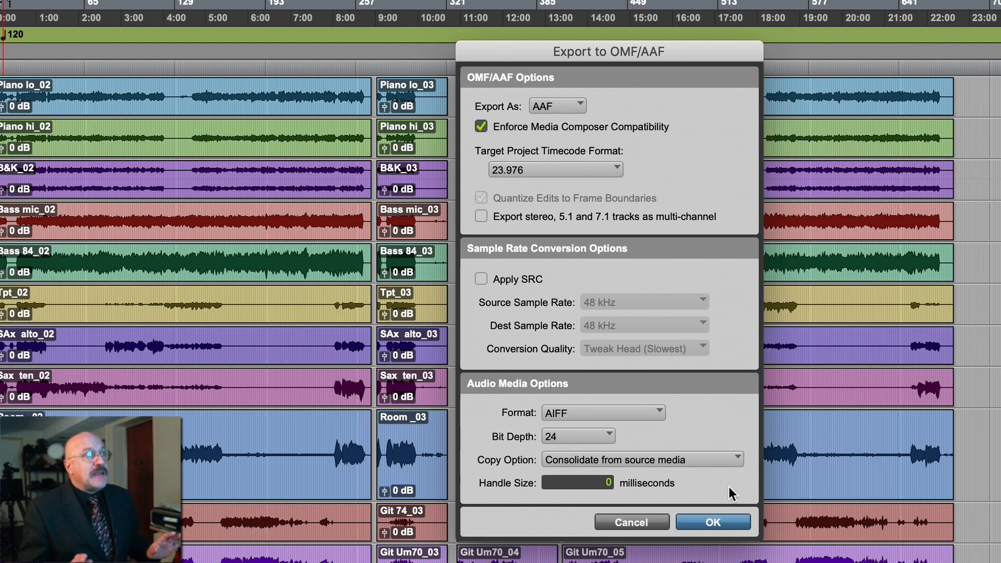
pyautogui.moveTo(719, 507)
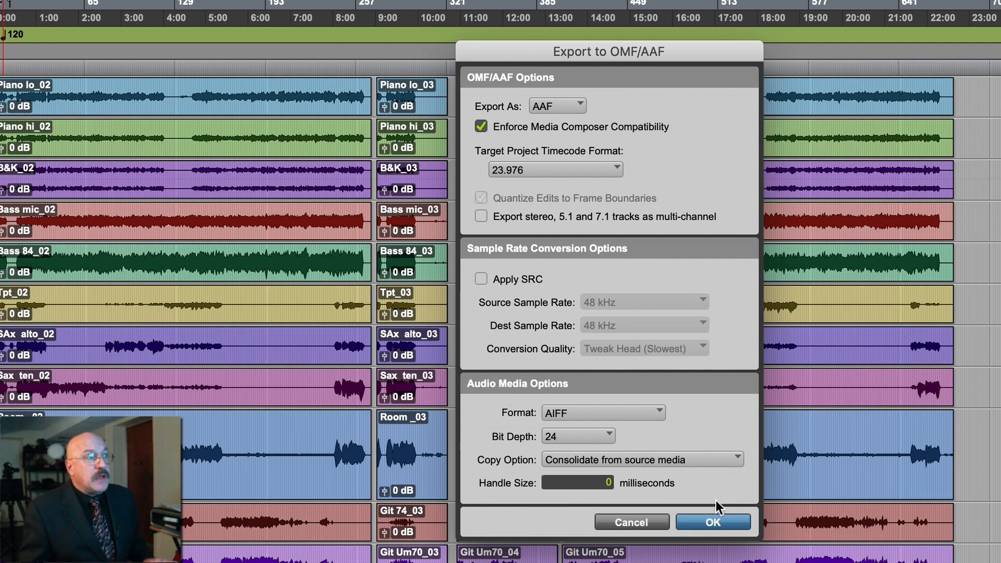
pyautogui.click(712, 521)
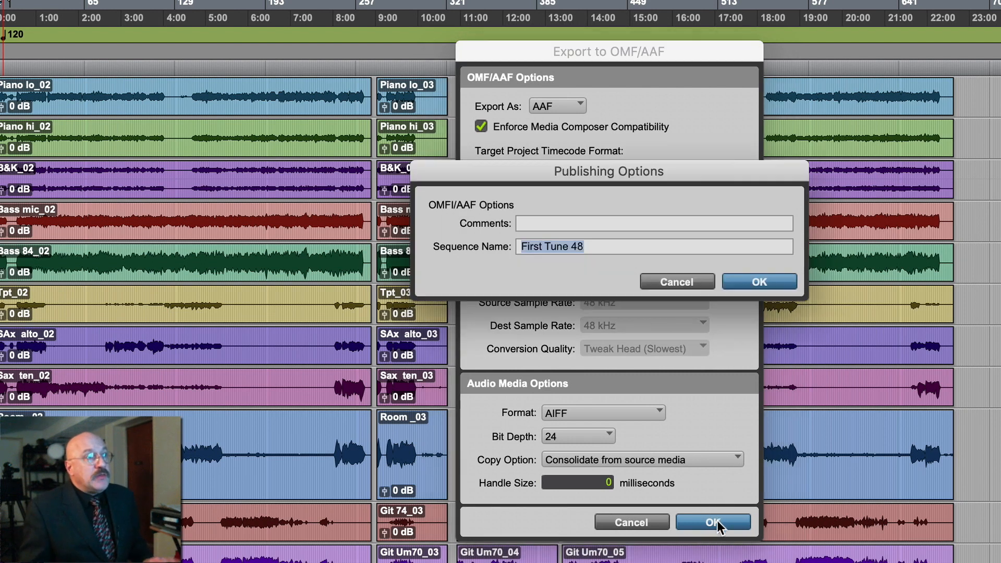
# - Name the sequence 'First Tune 48 AAF' with comment 'Export for Video 23.976'
pyautogui.click(601, 247)
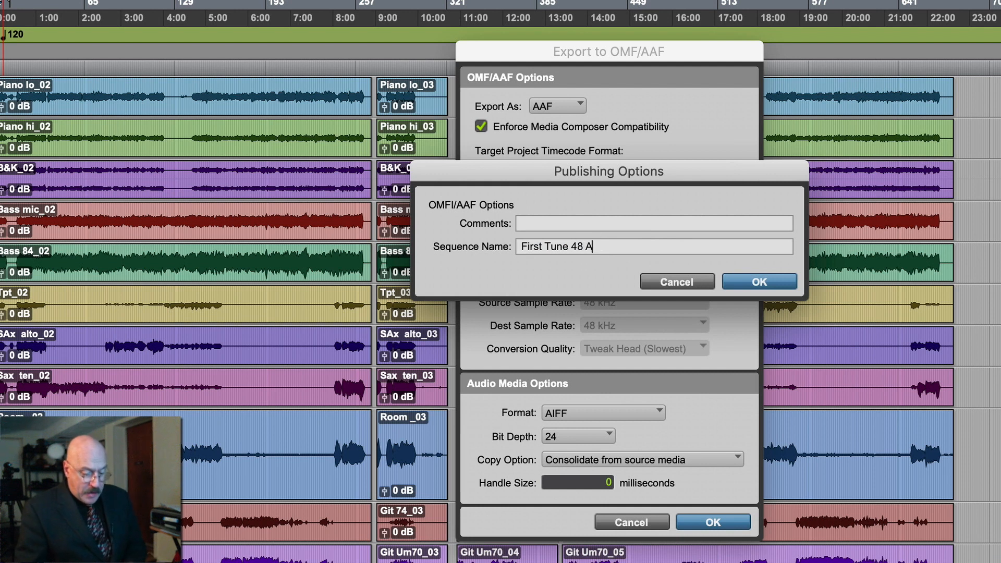
pyautogui.write('AF')
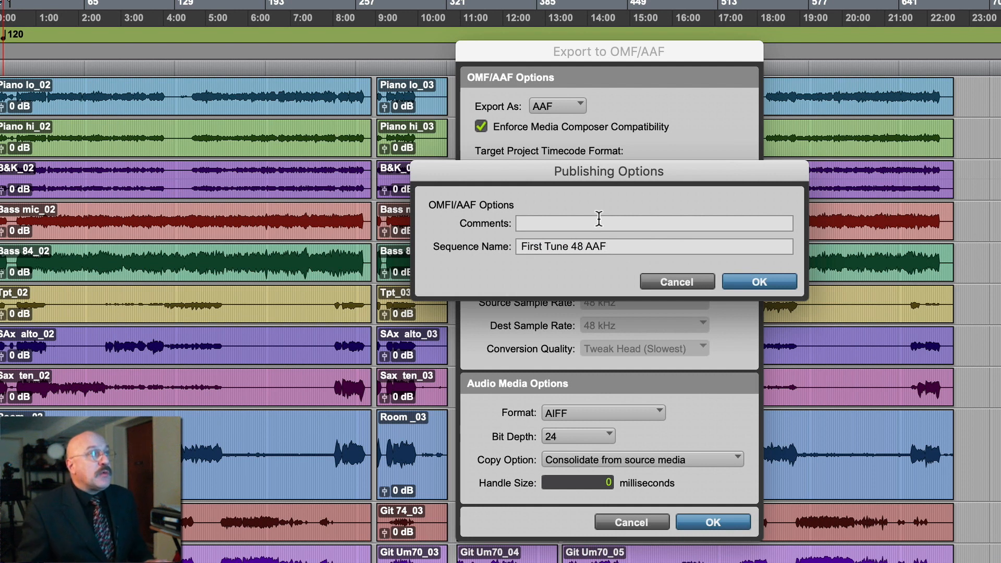
pyautogui.write('E')
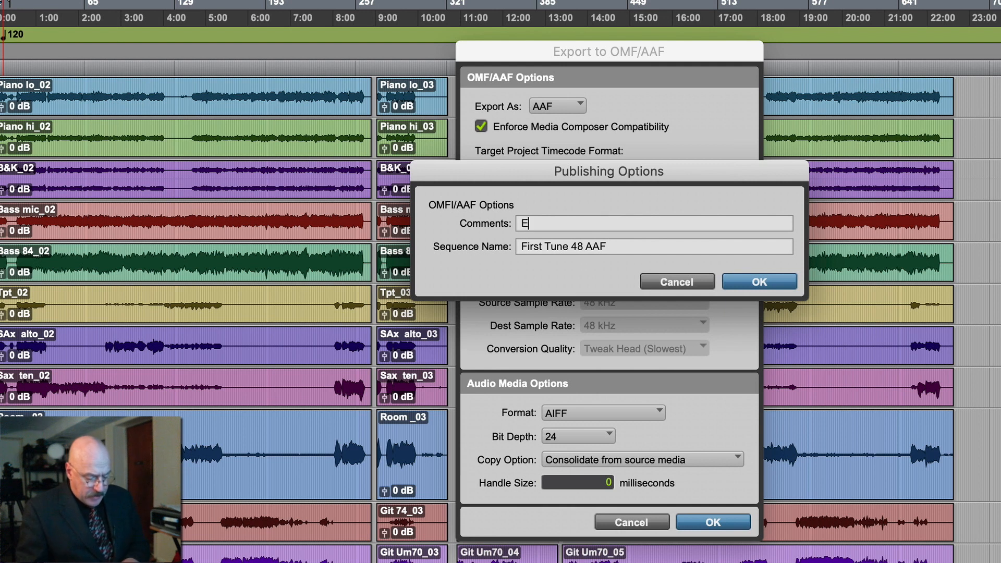
pyautogui.write('xport')
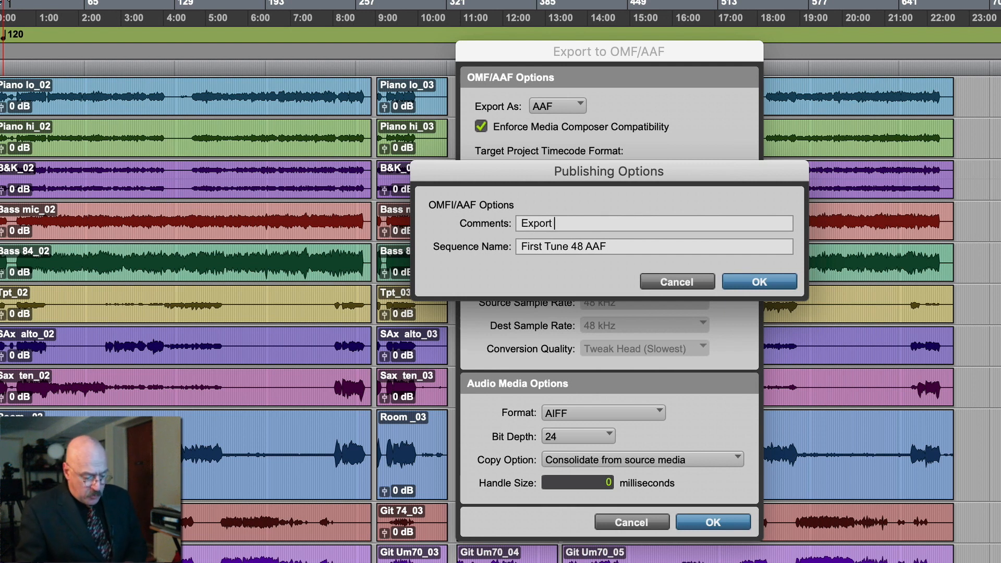
pyautogui.write('for Video')
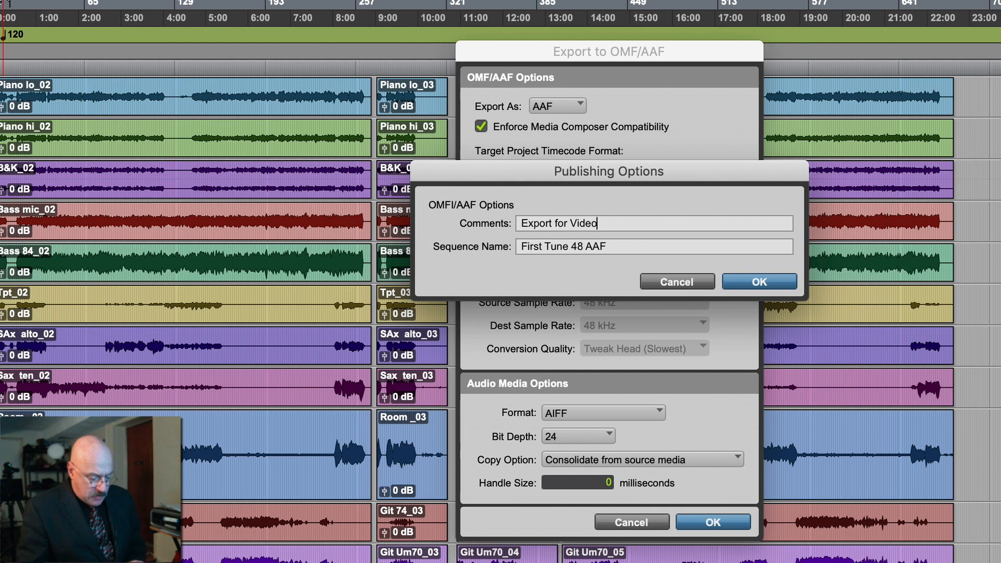
pyautogui.write('23.976')
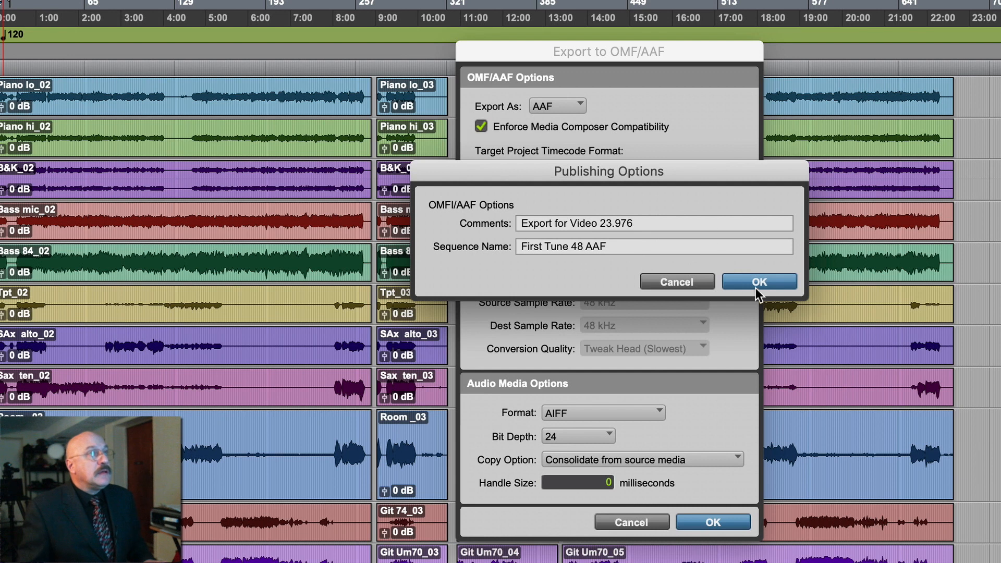
pyautogui.click(760, 282)
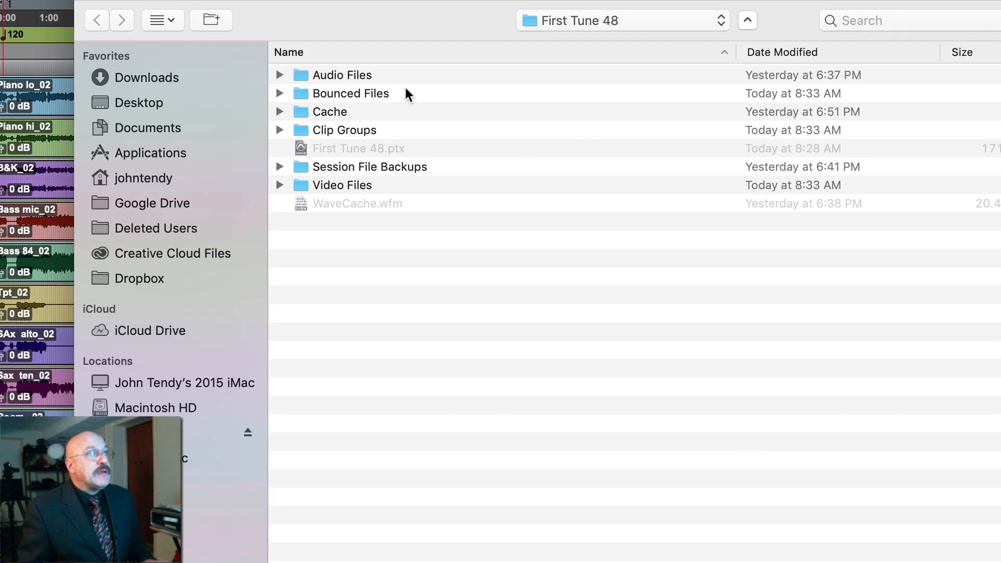
pyautogui.moveTo(495, 275)
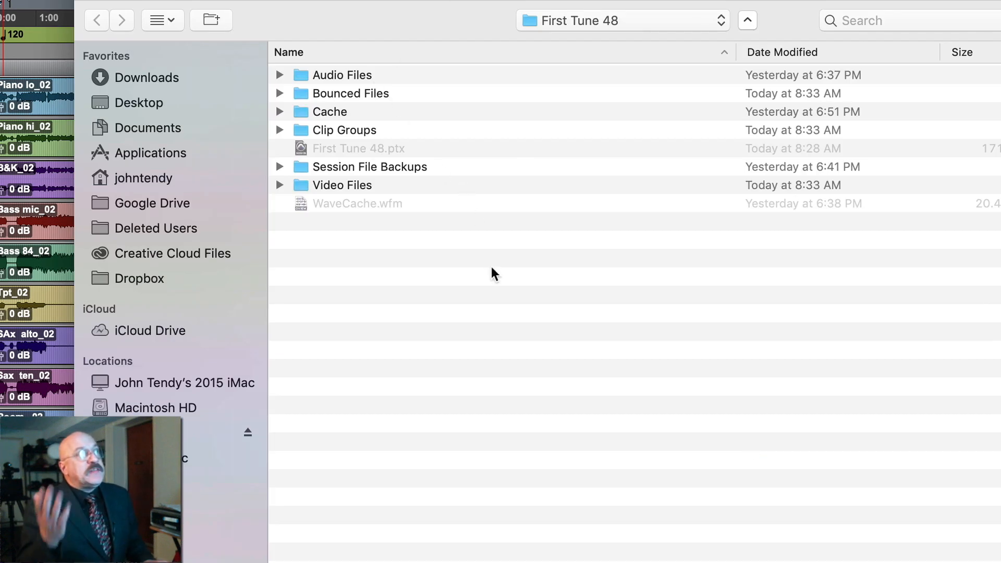
pyautogui.moveTo(643, 396)
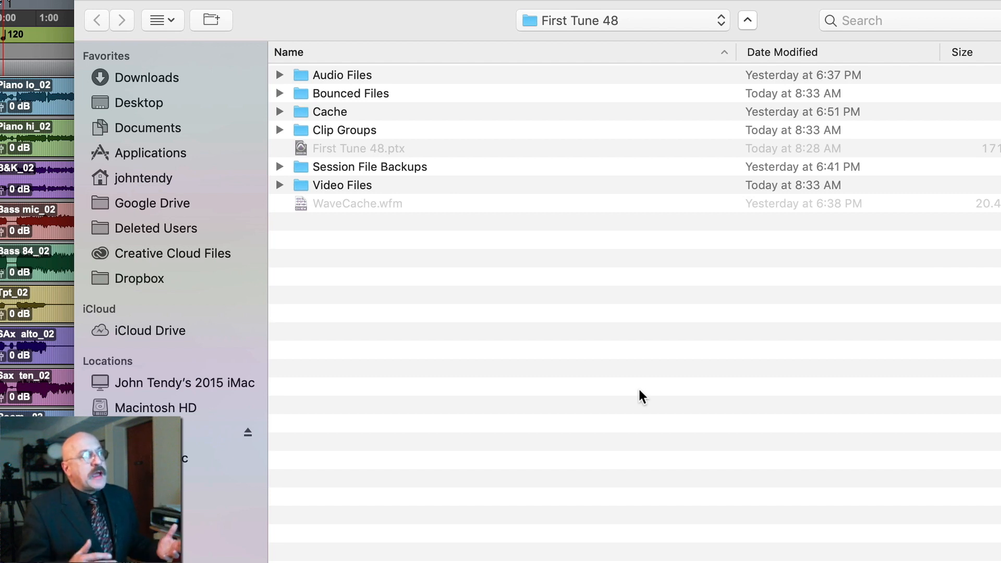
pyautogui.moveTo(531, 189)
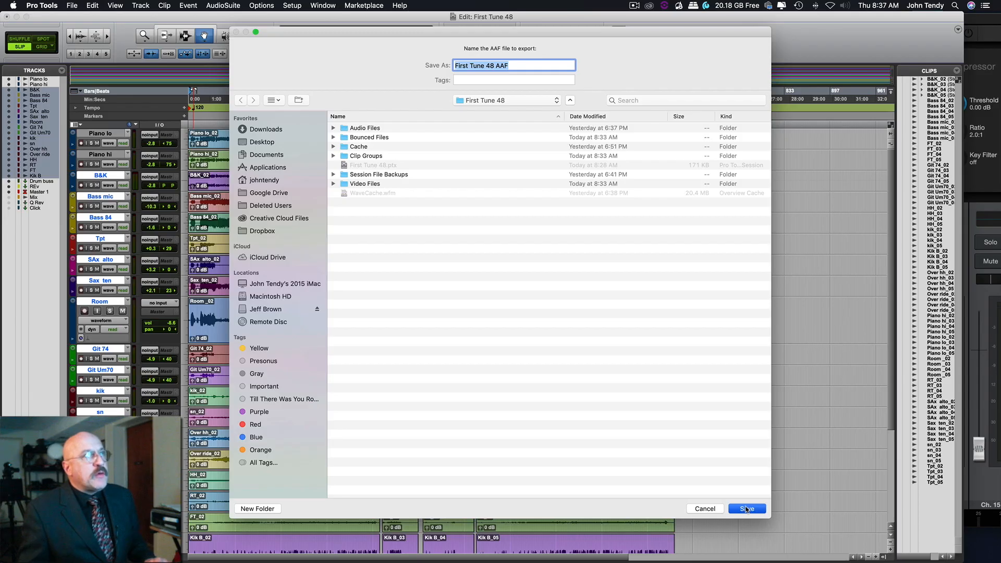
# - Save First Tune 48 AAF.aaf with its converted audio into the First Tune 48 folder
pyautogui.click(746, 509)
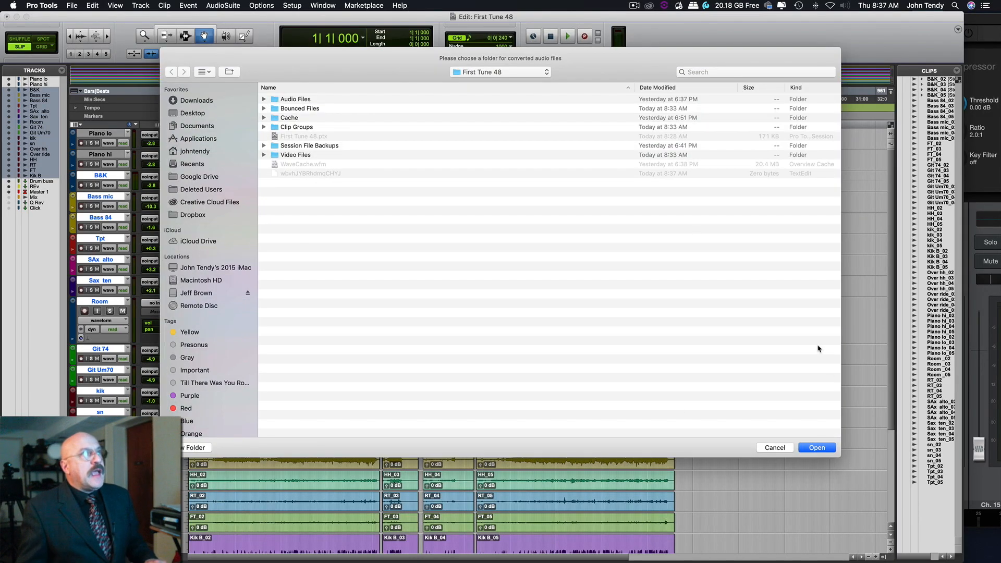
pyautogui.click(817, 447)
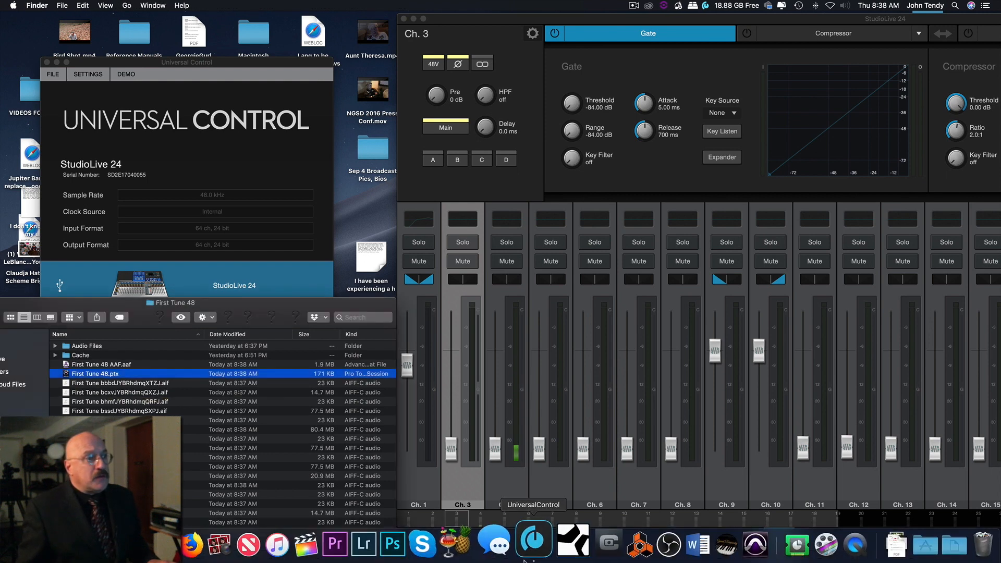
# - Launch Studio One from the Dock
pyautogui.click(558, 544)
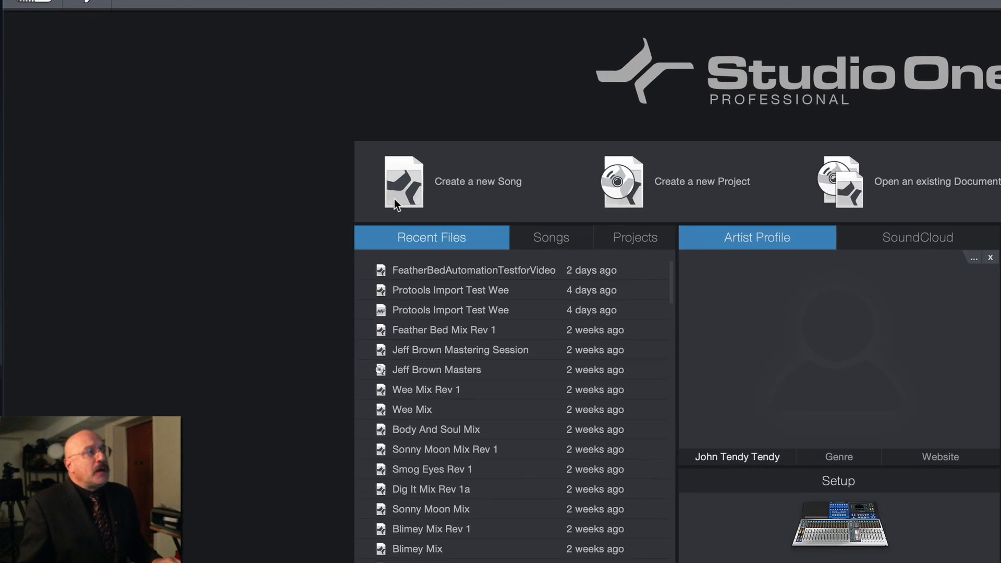
pyautogui.moveTo(461, 193)
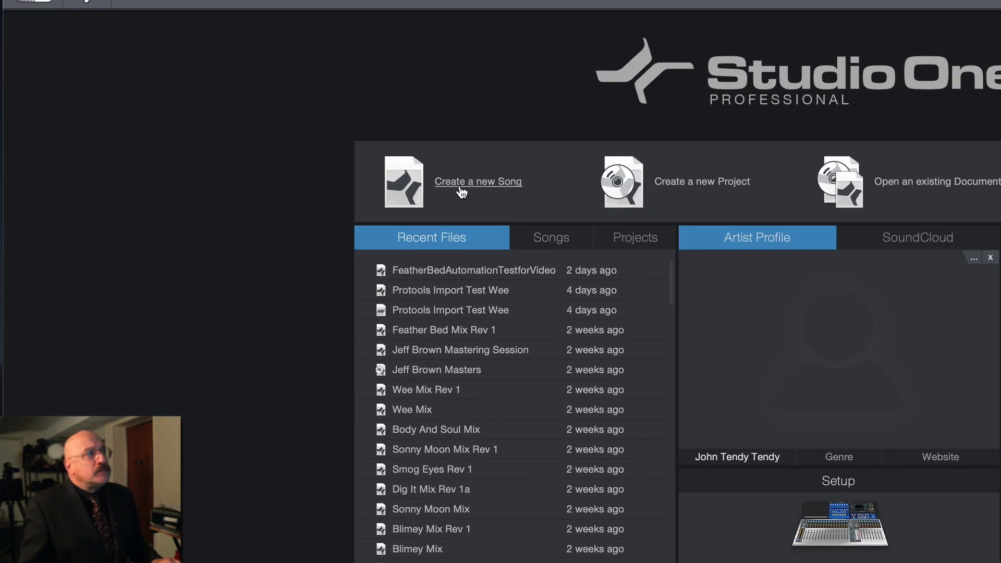
# - Create an Empty Song at 48 kHz, 24-bit, 120 BPM using the default settings
pyautogui.click(478, 182)
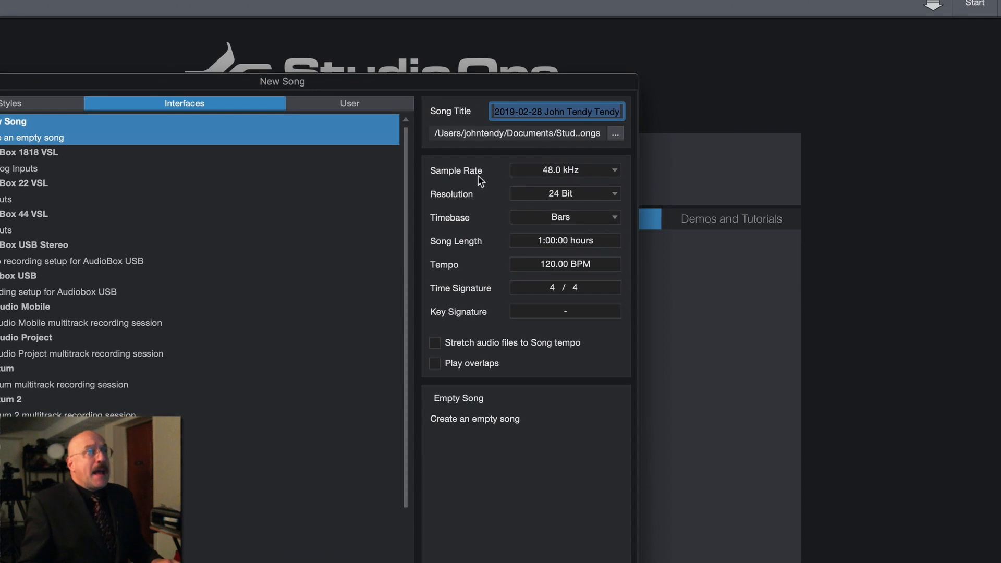
pyautogui.moveTo(615, 179)
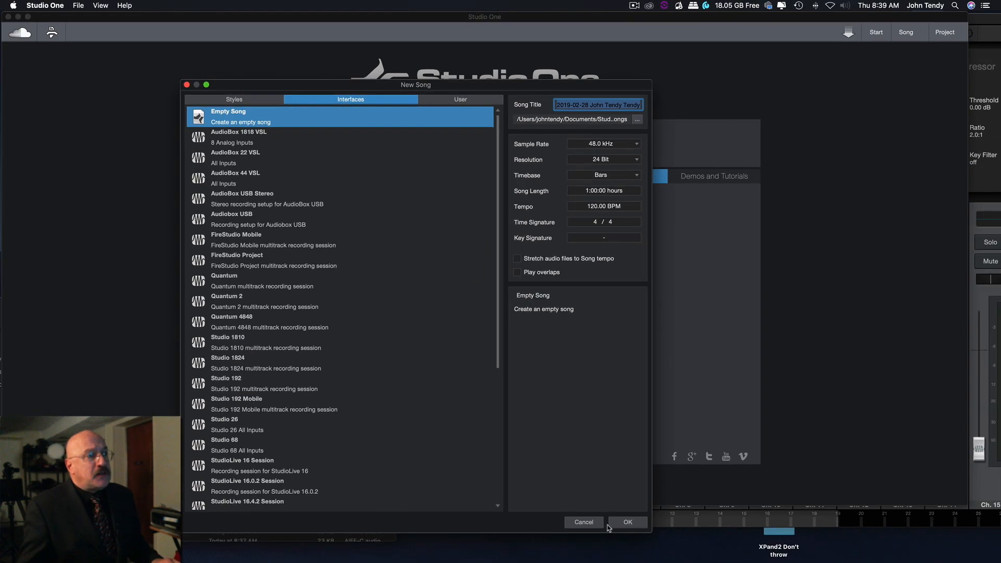
pyautogui.click(628, 522)
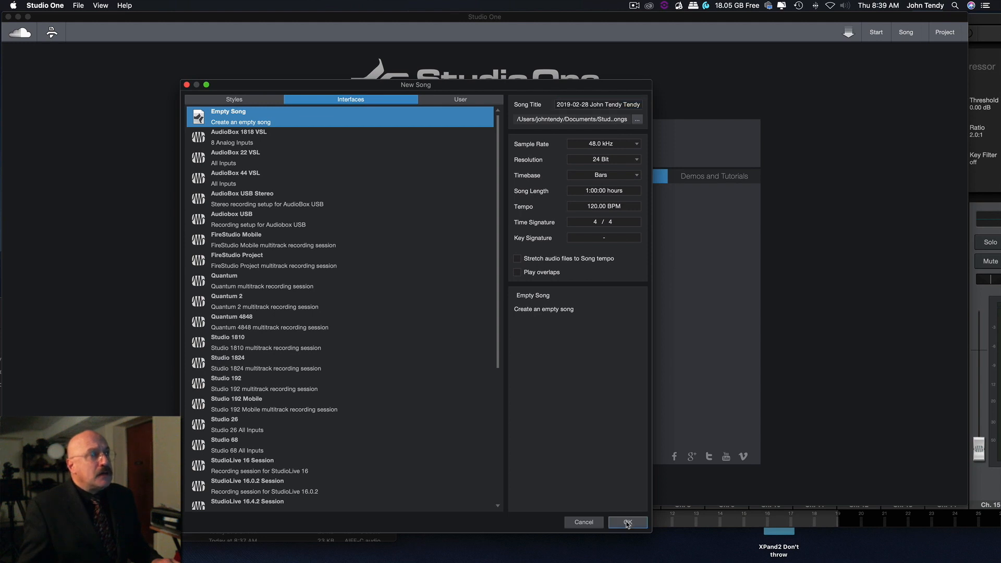
pyautogui.click(627, 522)
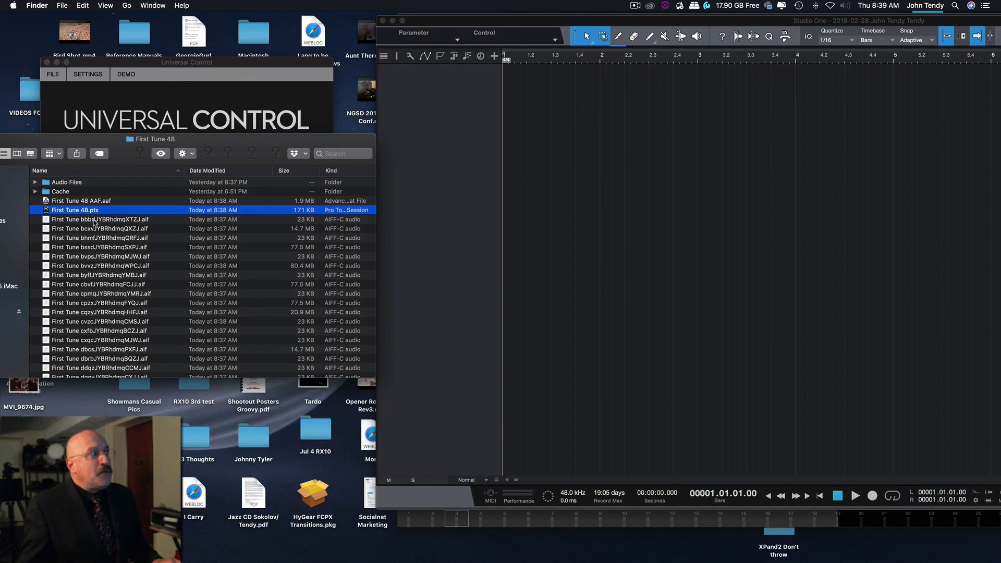
# - Import First Tune 48 AAF.aaf, browse its 18 tracks, and view them in the mixer
pyautogui.click(81, 200)
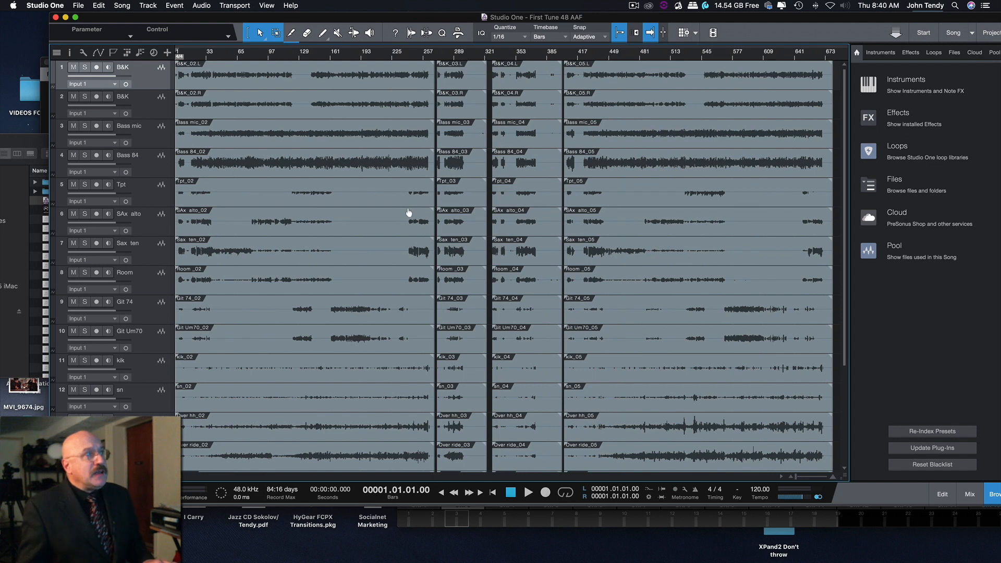
pyautogui.scroll(-3)
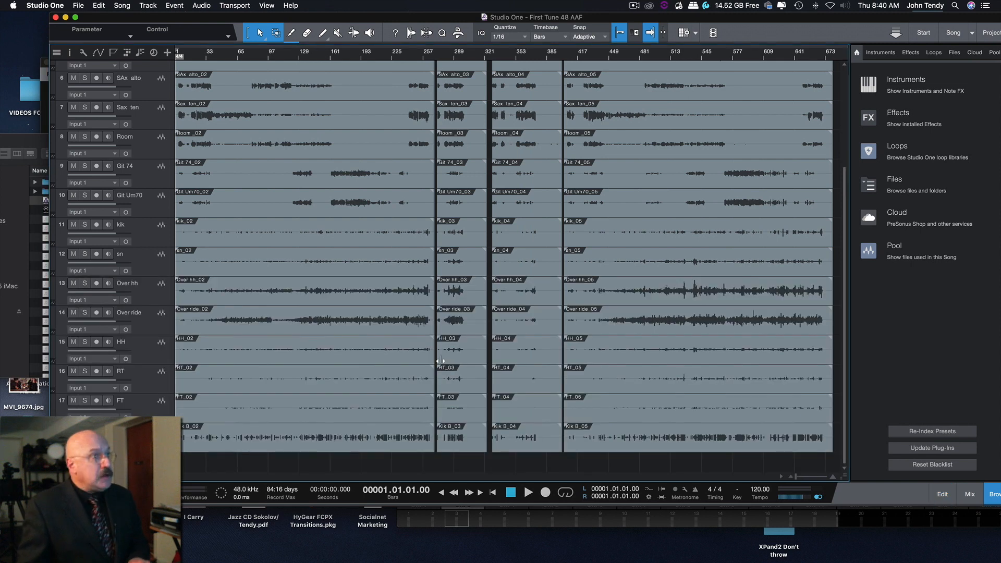
pyautogui.click(969, 494)
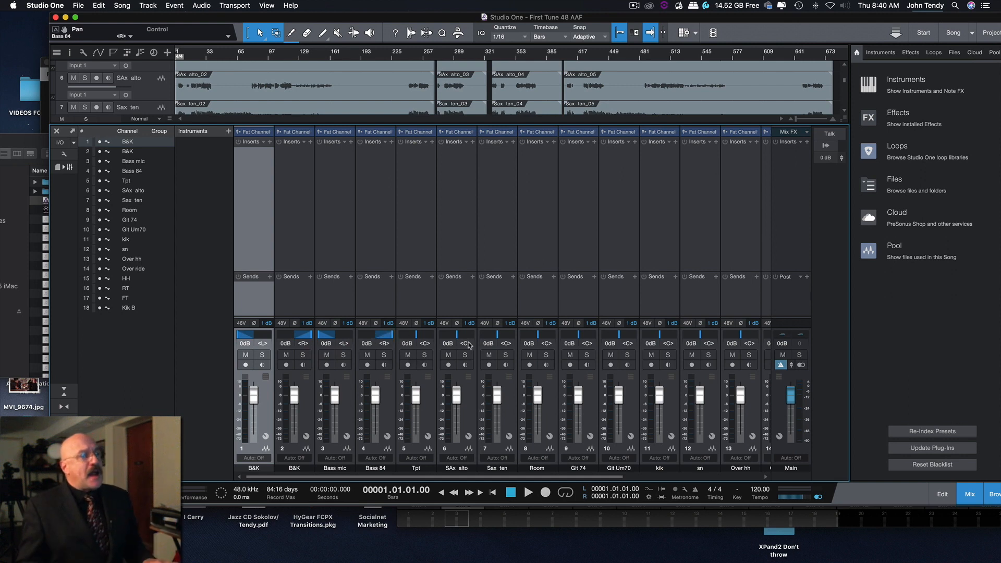
pyautogui.moveTo(598, 355)
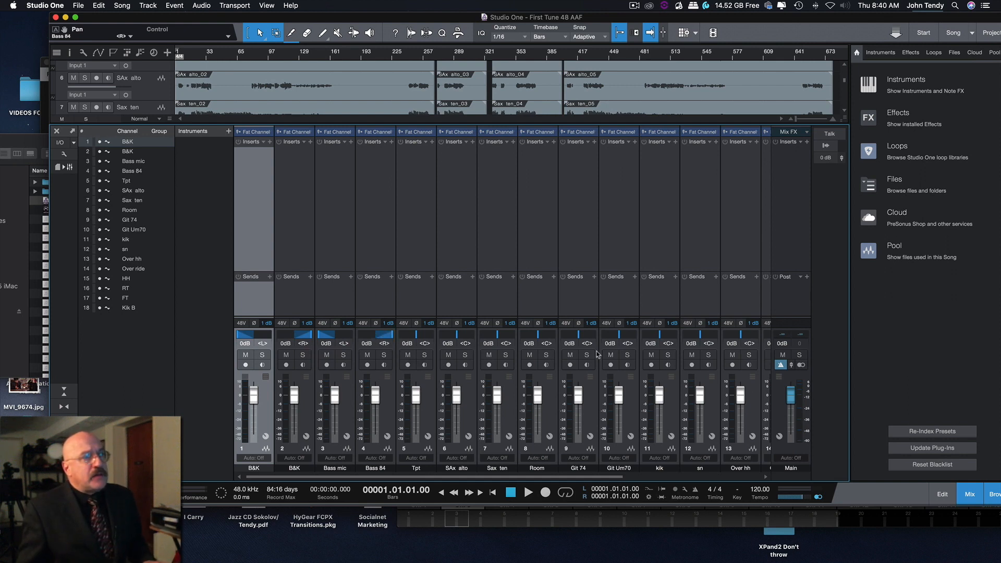